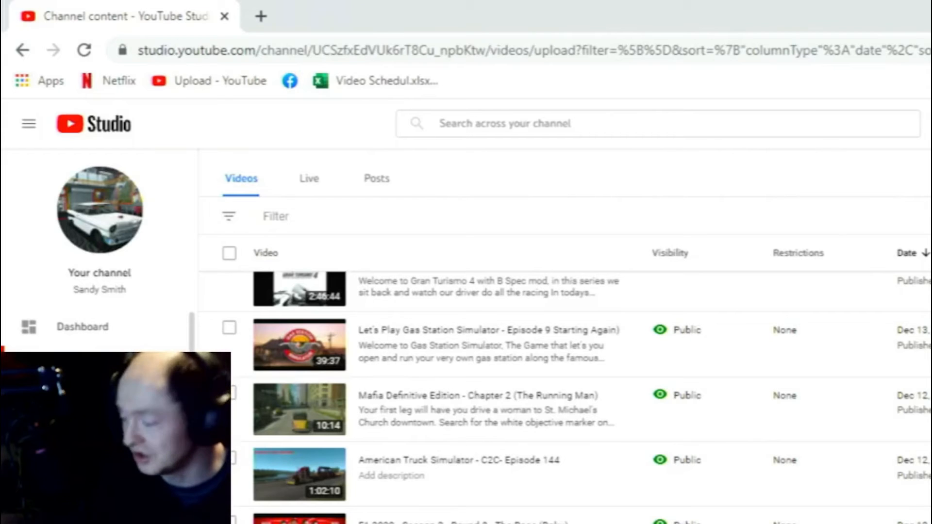
Peek into the Gas Station Simulator and Mafia Definitive Edition folders, returning to Both each time.
{"action": "scroll", "scroll_direction": "up", "scroll_amount": 3}
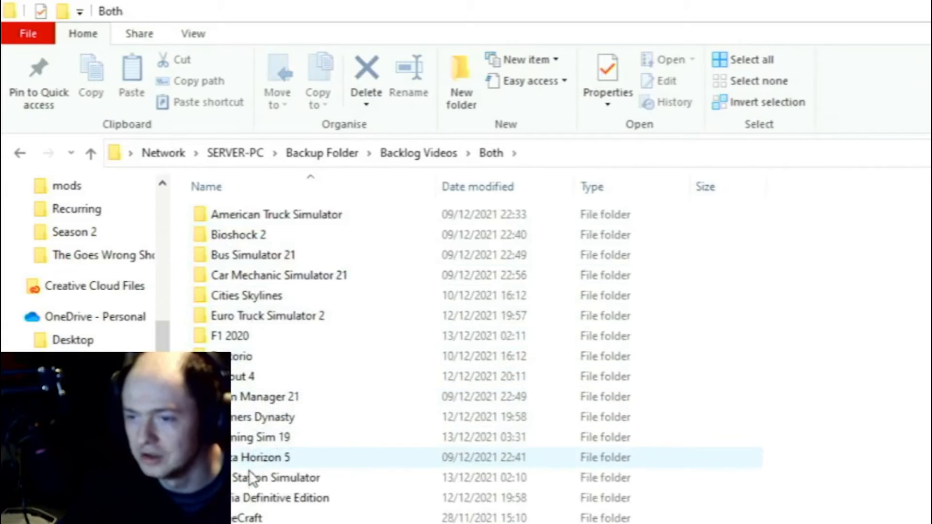
{"action": "double_click", "coordinate": [274, 477]}
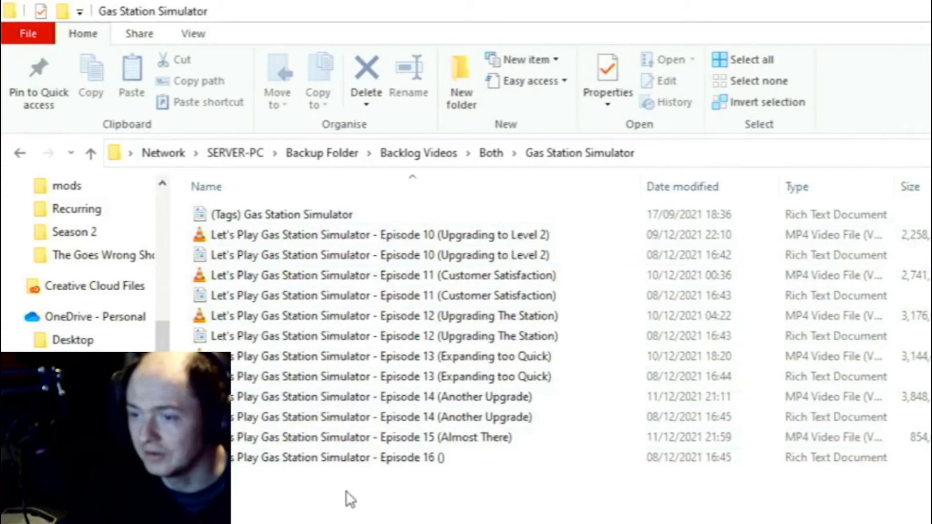
{"action": "mouse_move", "coordinate": [90, 152]}
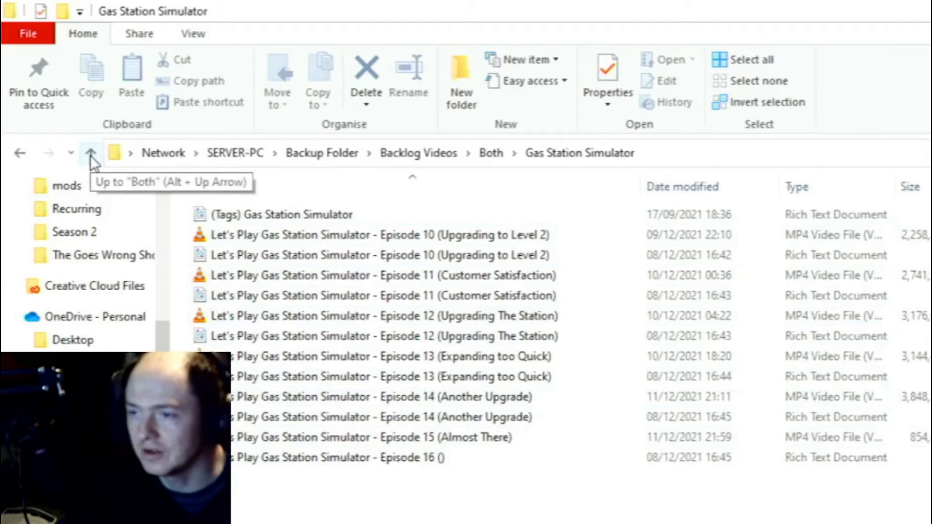
{"action": "left_click", "coordinate": [90, 153]}
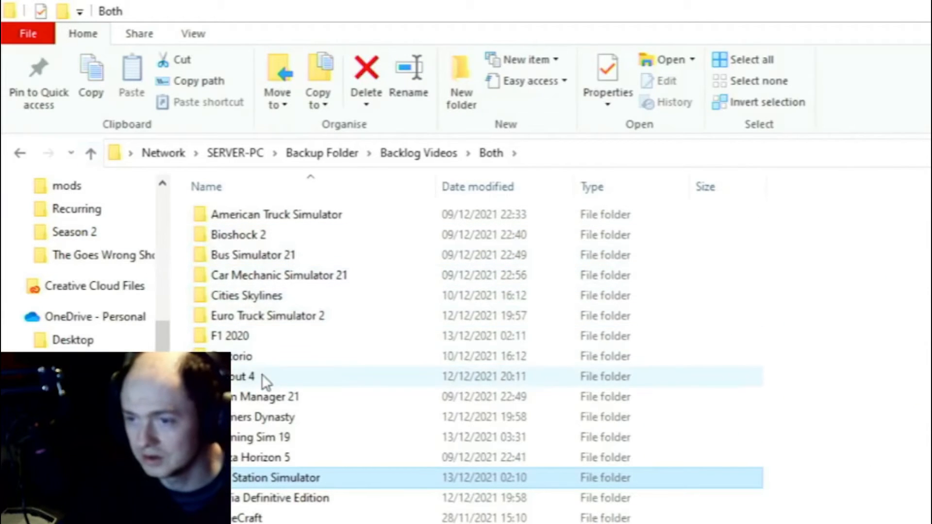
{"action": "mouse_move", "coordinate": [273, 477]}
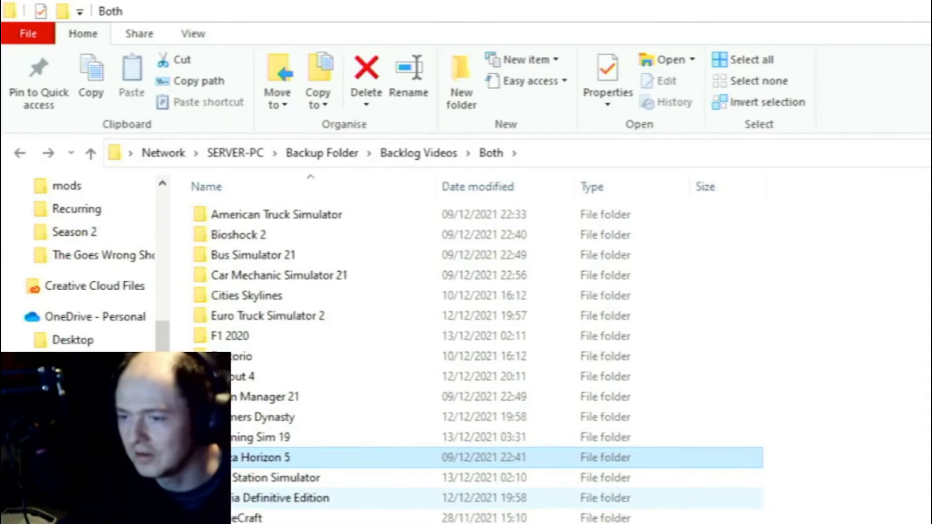
{"action": "double_click", "coordinate": [280, 497]}
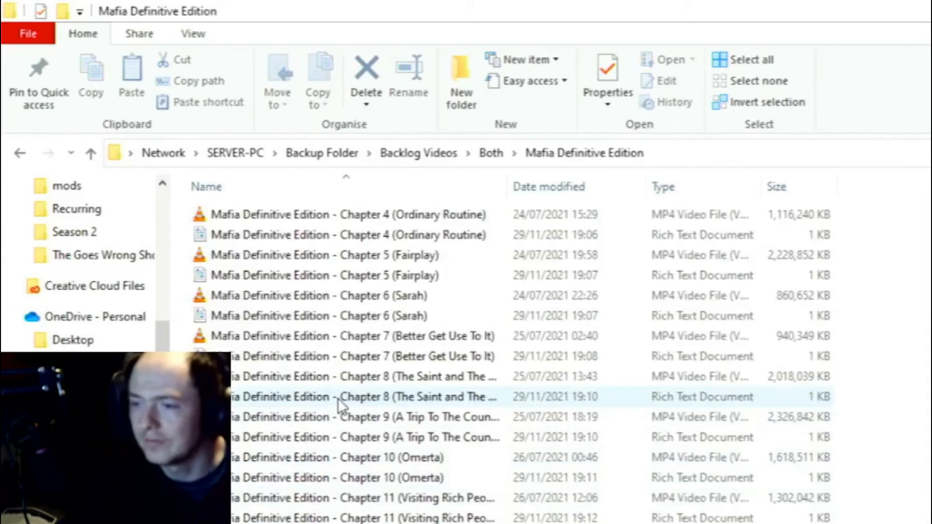
{"action": "mouse_move", "coordinate": [342, 396]}
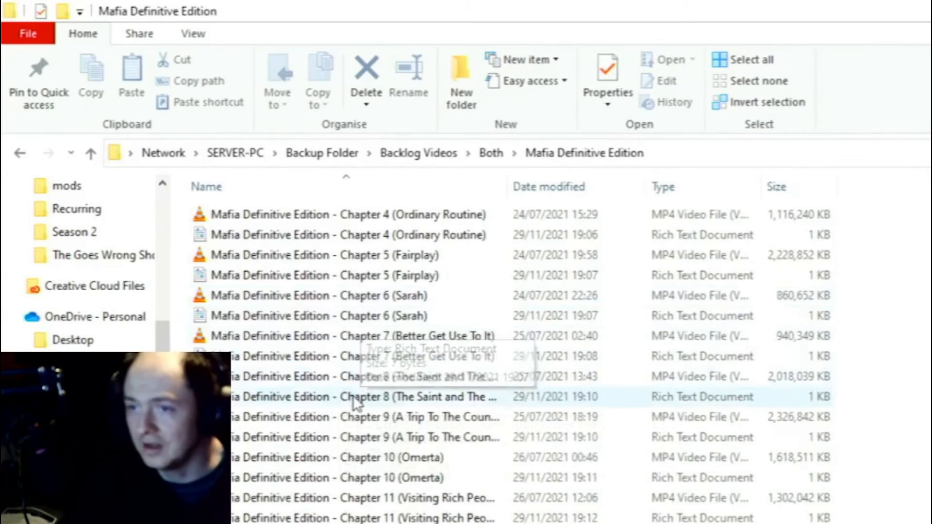
{"action": "scroll", "scroll_direction": "down", "scroll_amount": 3}
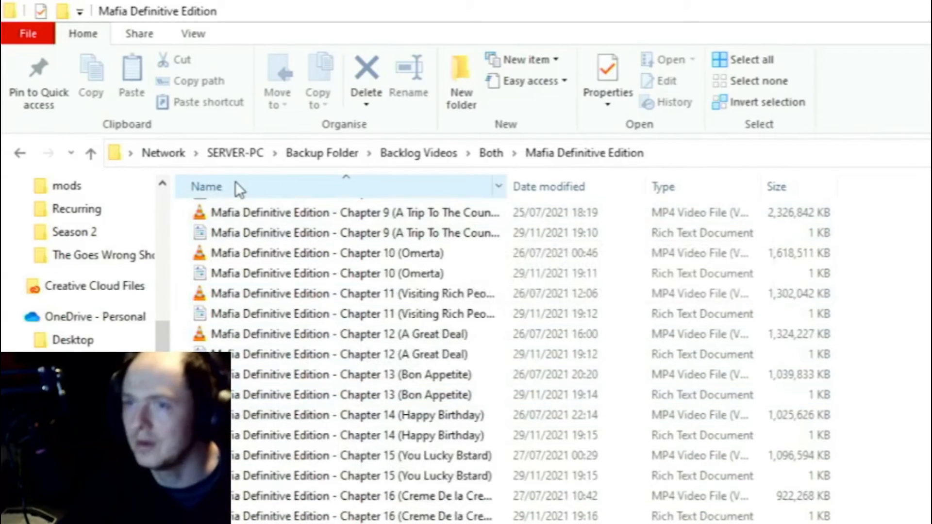
{"action": "left_click", "coordinate": [90, 153]}
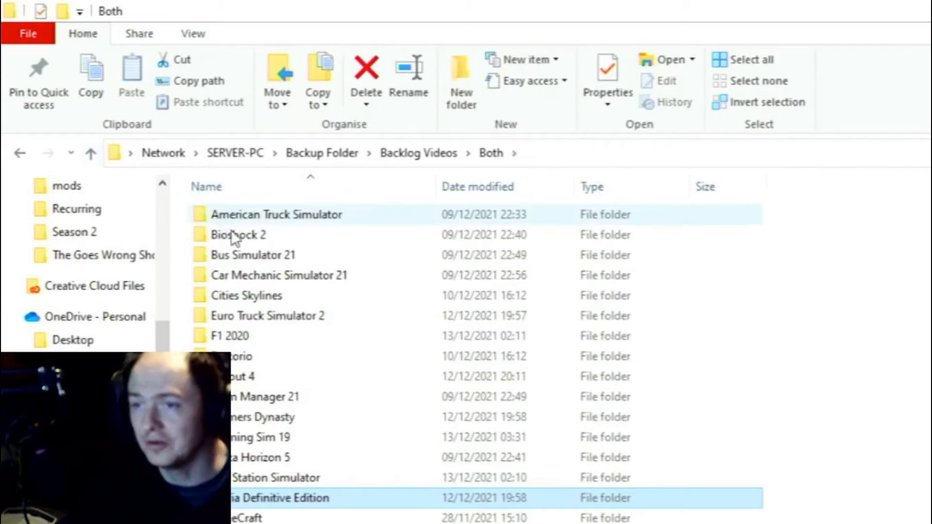
Peek into the Bioshock 2, Fallout 4 and Farm Manager 21 folders, returning to Both each time.
{"action": "double_click", "coordinate": [239, 234]}
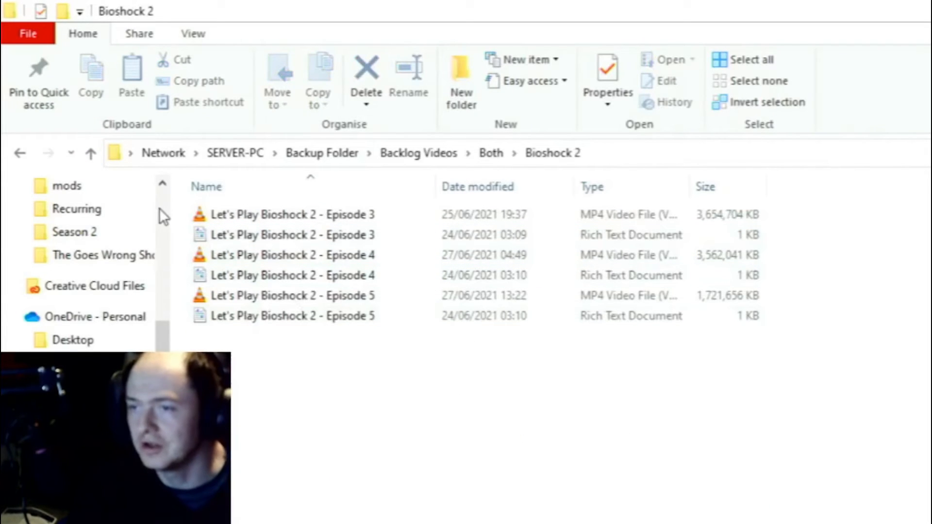
{"action": "left_click", "coordinate": [91, 153]}
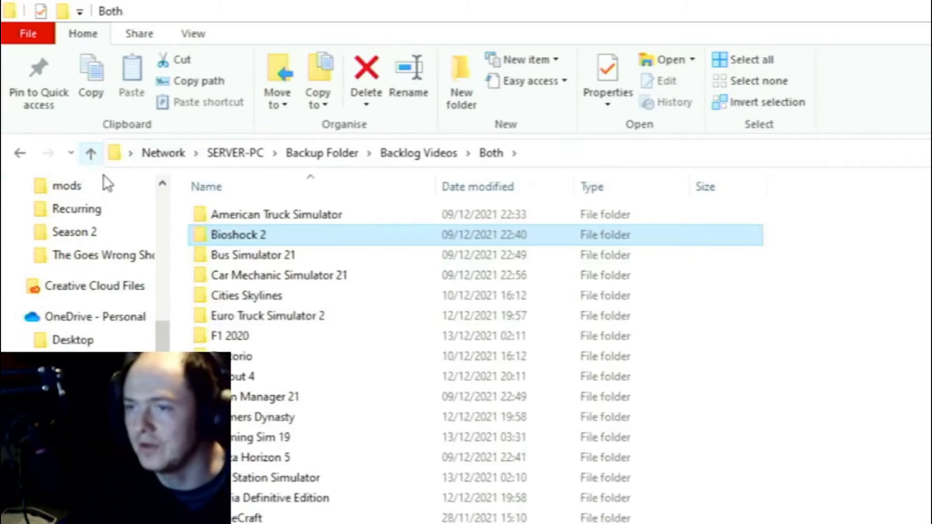
{"action": "mouse_move", "coordinate": [277, 369]}
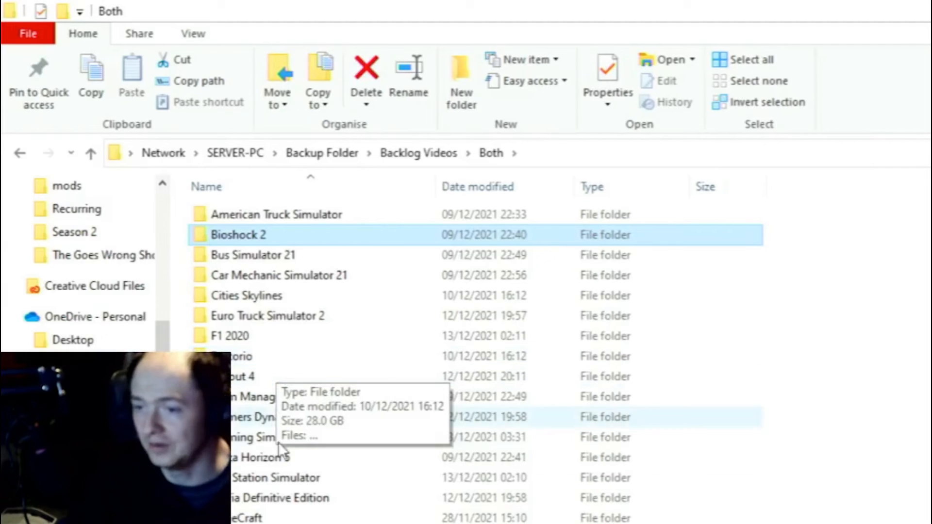
{"action": "mouse_move", "coordinate": [256, 507]}
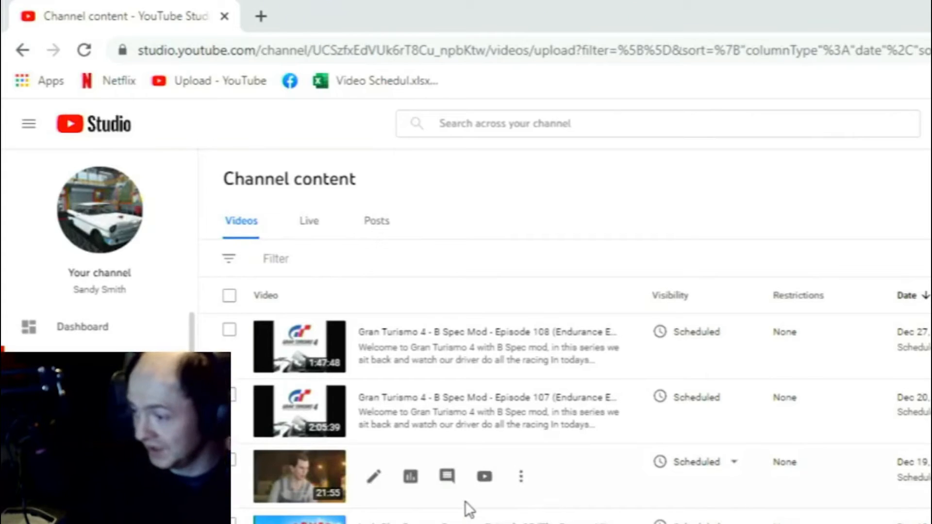
{"action": "mouse_move", "coordinate": [469, 510]}
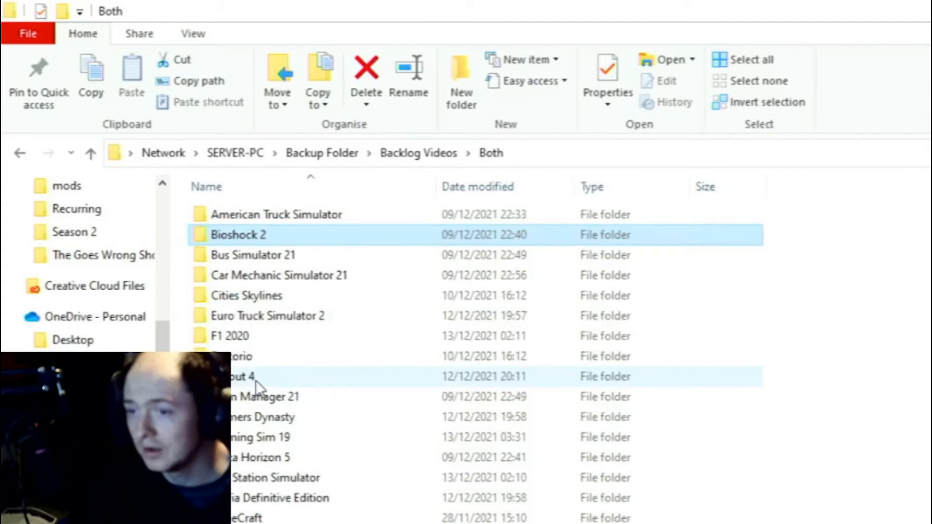
{"action": "double_click", "coordinate": [240, 376]}
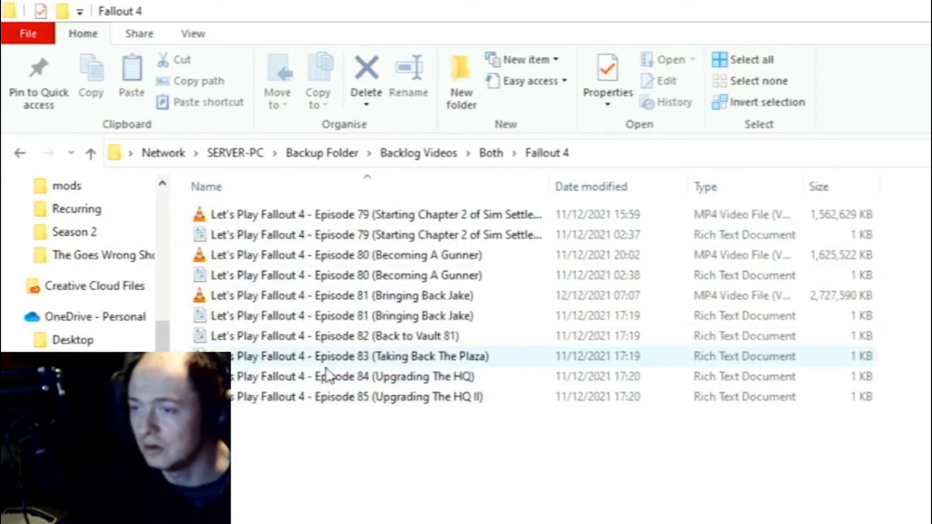
{"action": "mouse_move", "coordinate": [243, 336]}
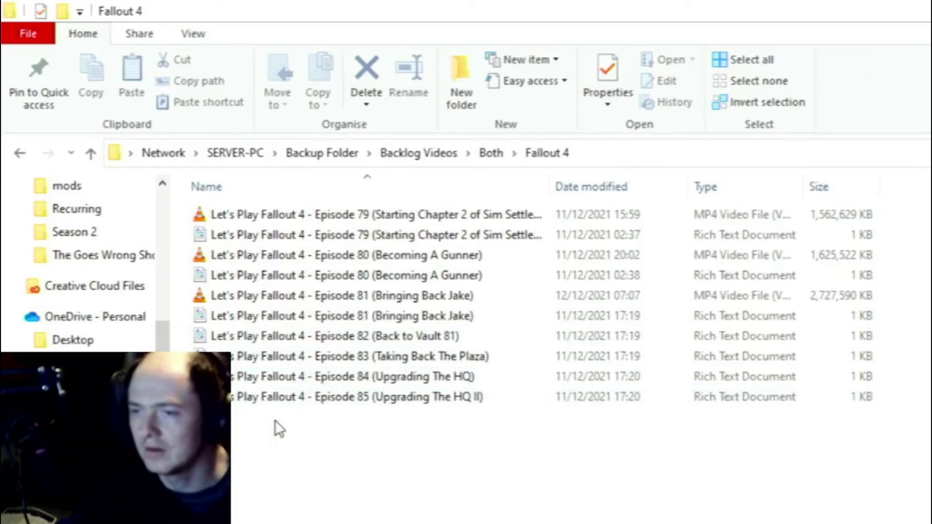
{"action": "mouse_move", "coordinate": [115, 172]}
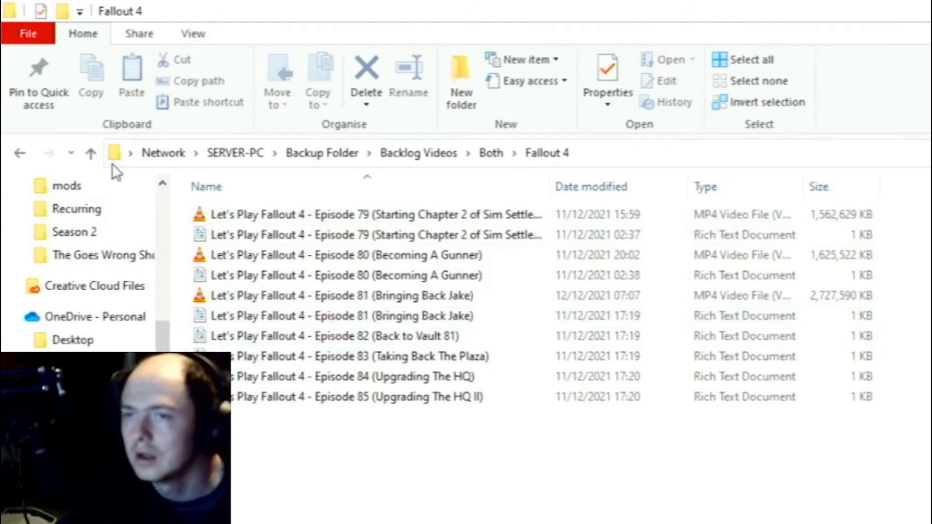
{"action": "left_click", "coordinate": [90, 152]}
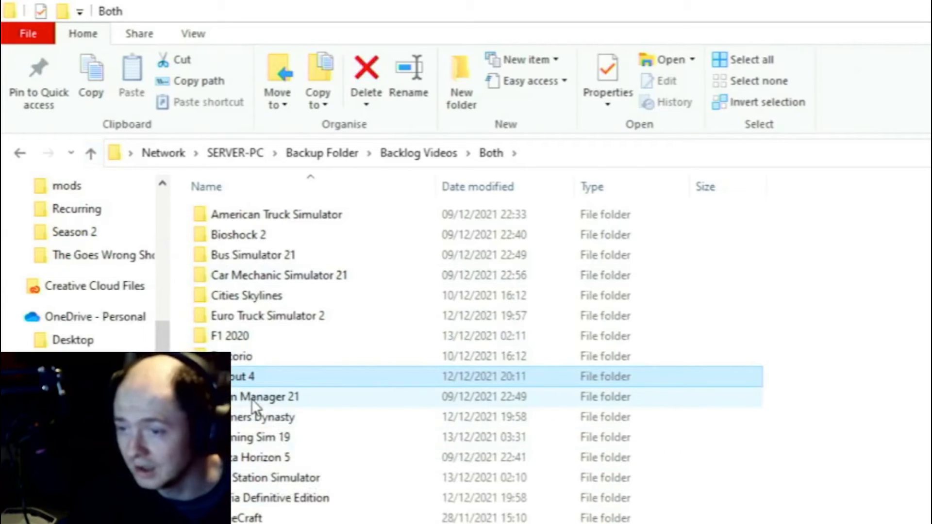
{"action": "double_click", "coordinate": [255, 395]}
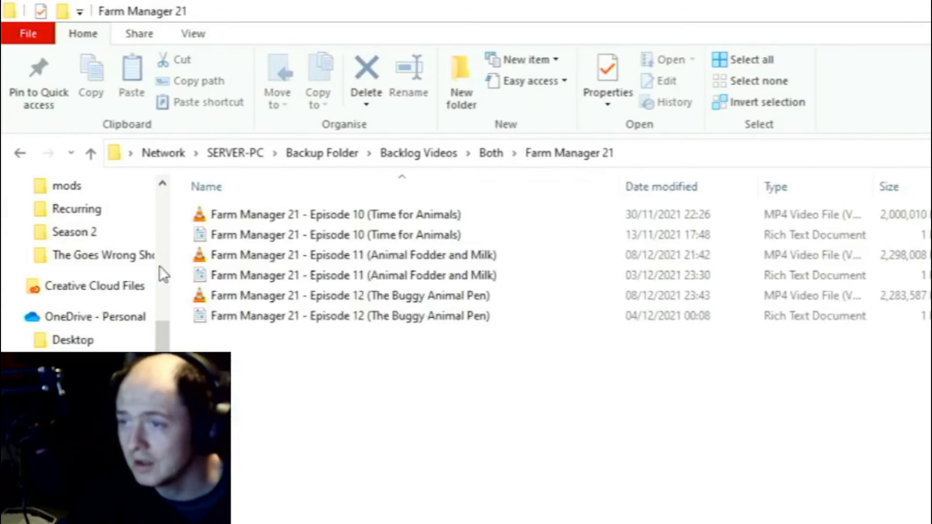
{"action": "left_click", "coordinate": [491, 152]}
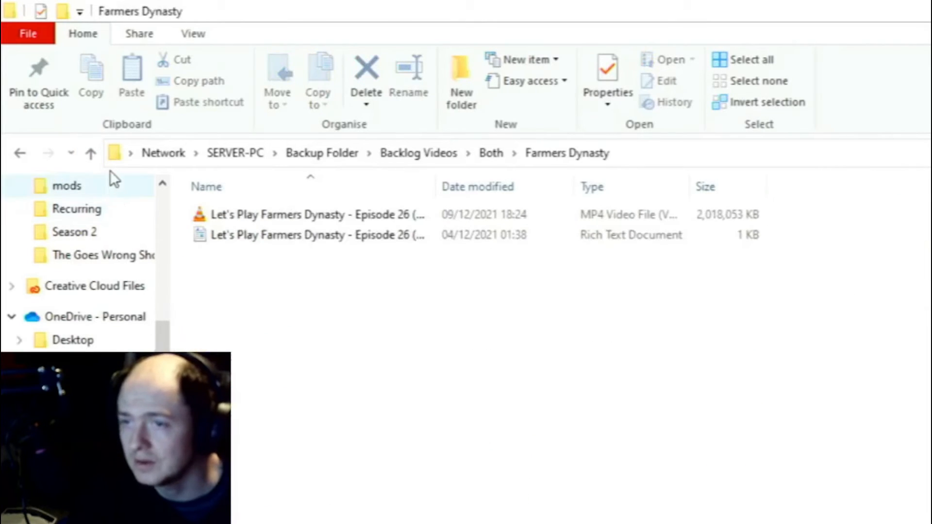
{"action": "left_click", "coordinate": [91, 152]}
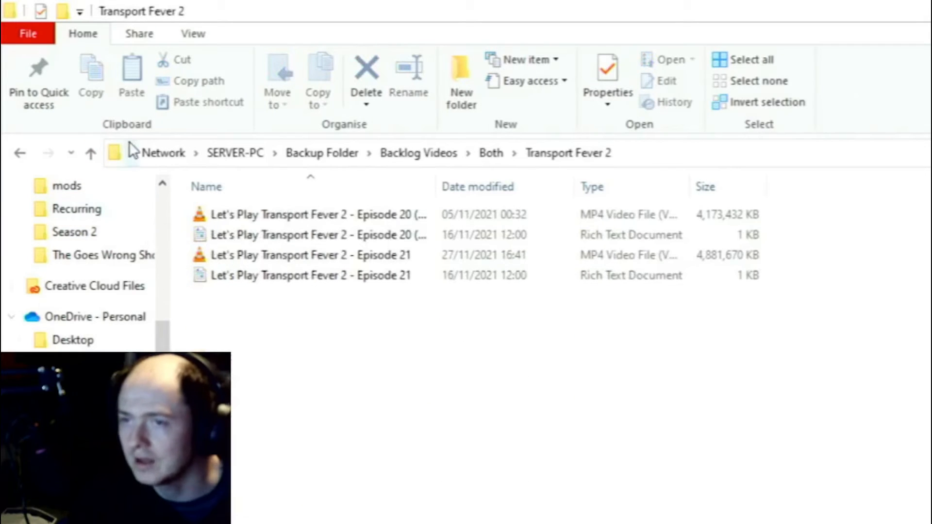
{"action": "mouse_move", "coordinate": [398, 363]}
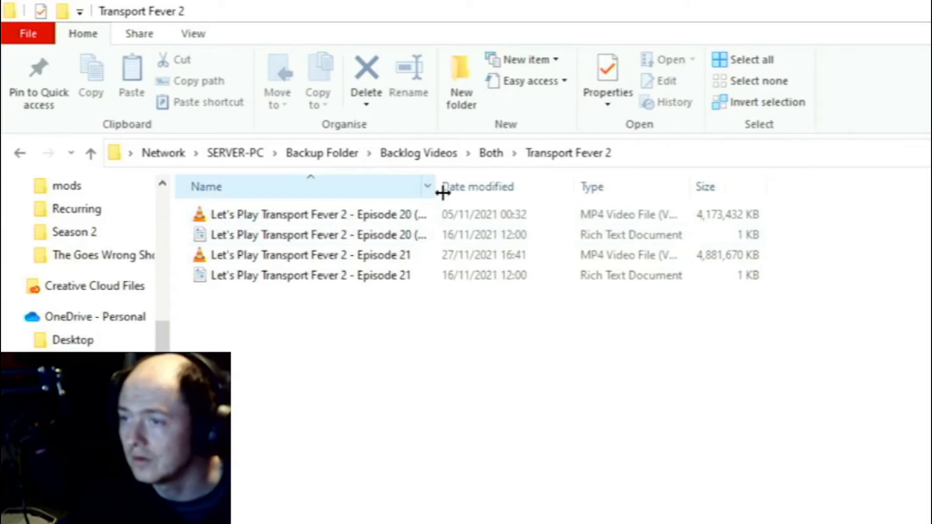
{"action": "mouse_move", "coordinate": [395, 191]}
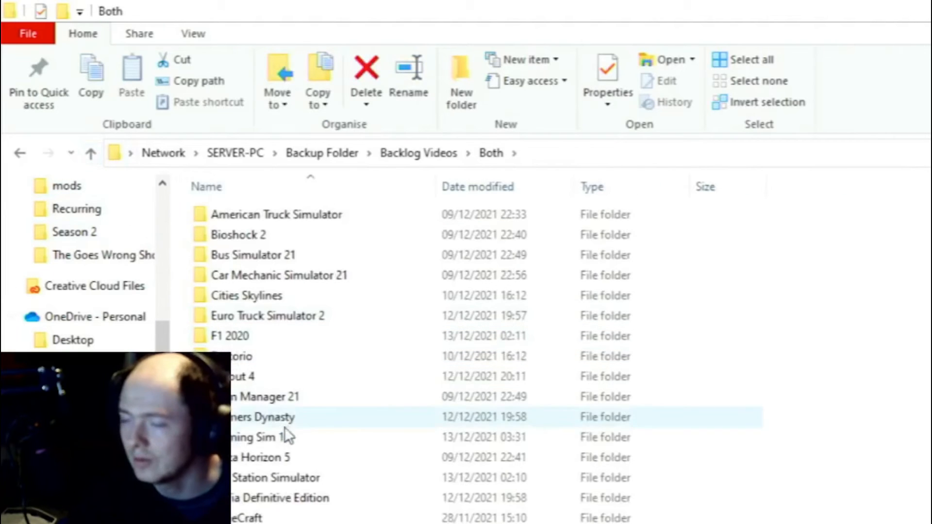
{"action": "mouse_move", "coordinate": [268, 437]}
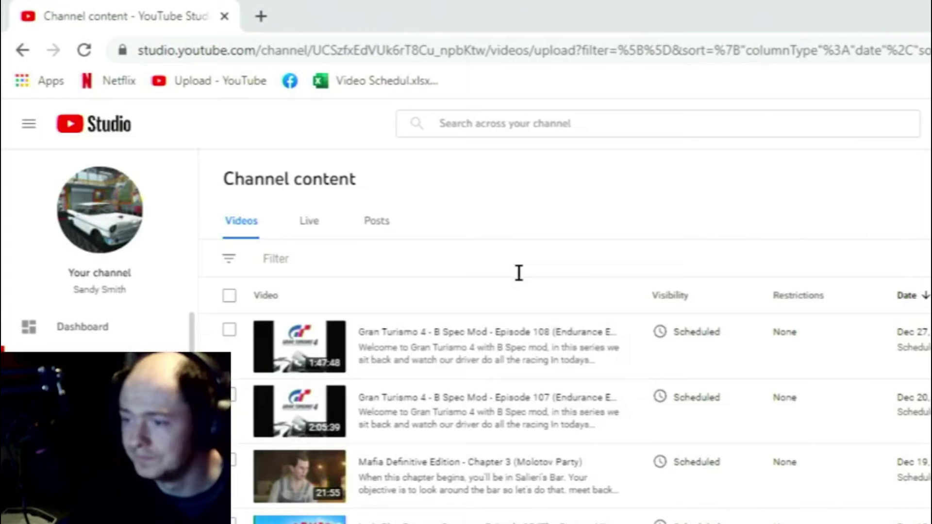
{"action": "mouse_move", "coordinate": [484, 346]}
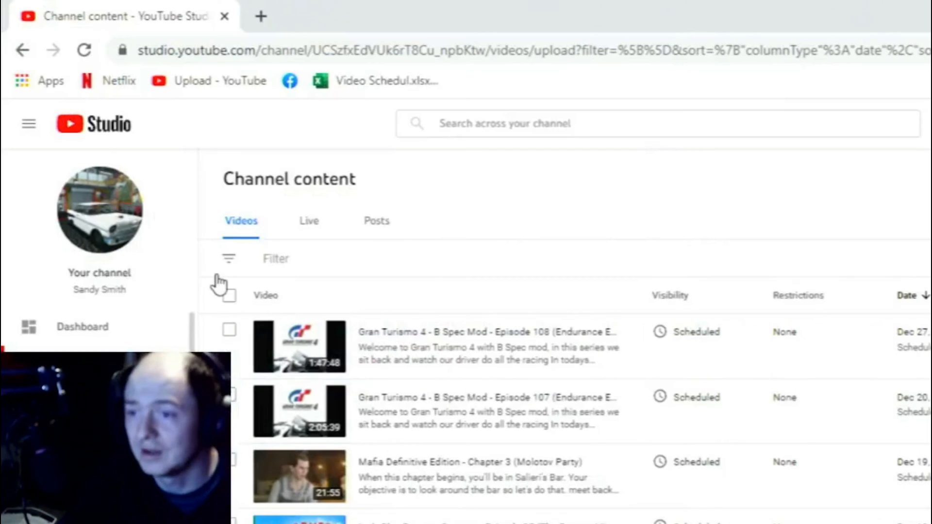
{"action": "mouse_move", "coordinate": [415, 291]}
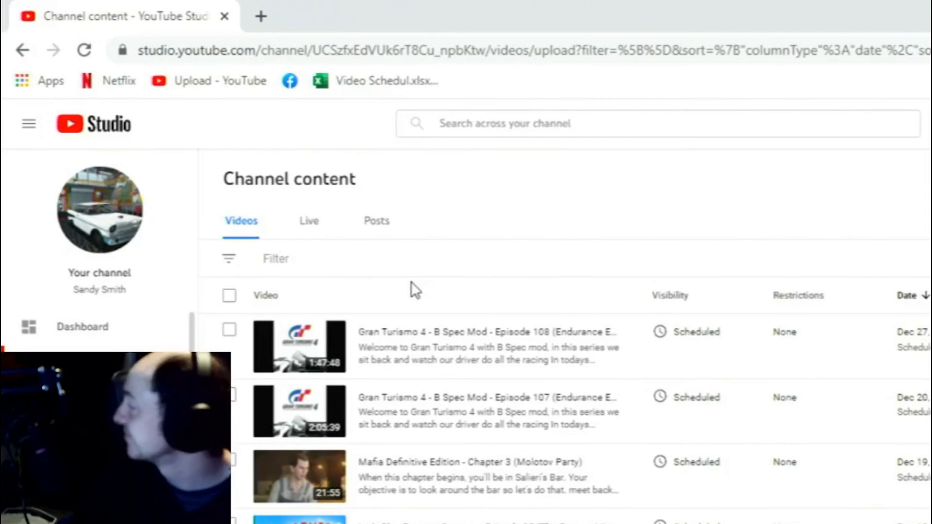
{"action": "mouse_move", "coordinate": [324, 179]}
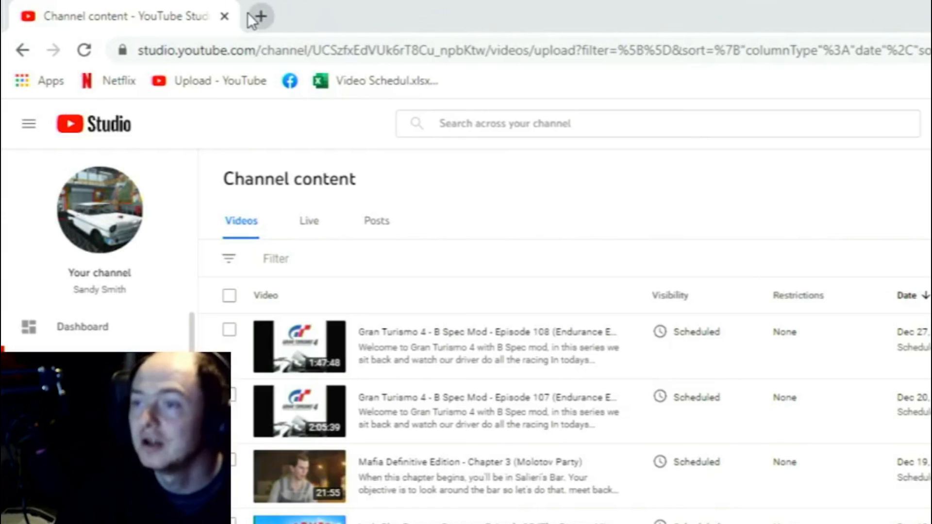
{"action": "mouse_move", "coordinate": [258, 16]}
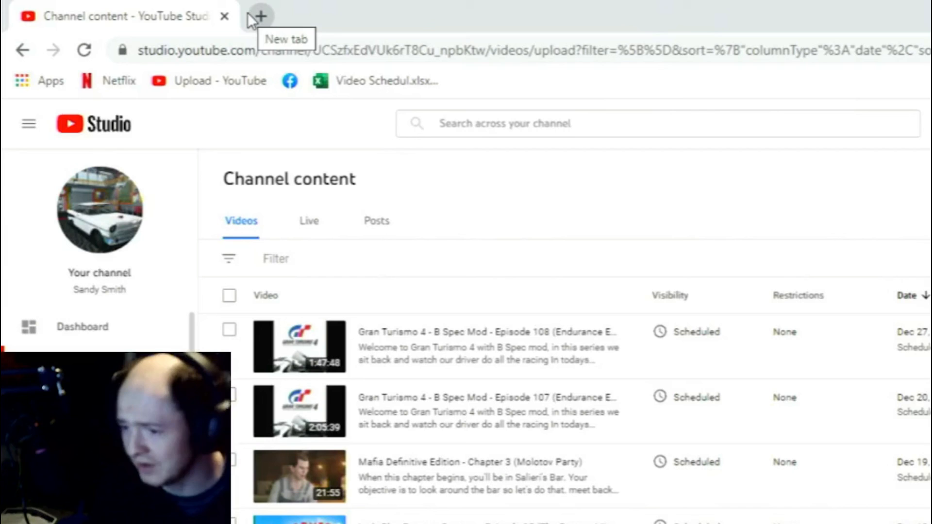
{"action": "mouse_move", "coordinate": [255, 20]}
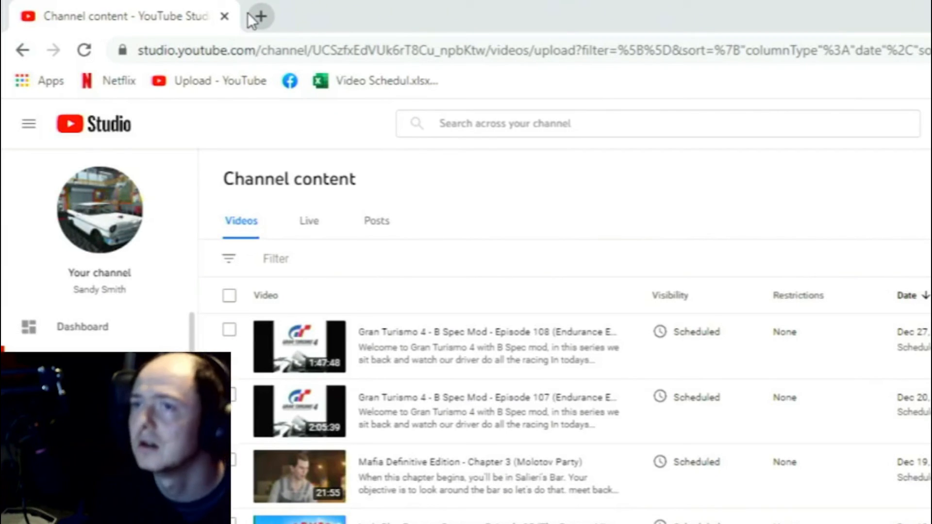
{"action": "mouse_move", "coordinate": [259, 18]}
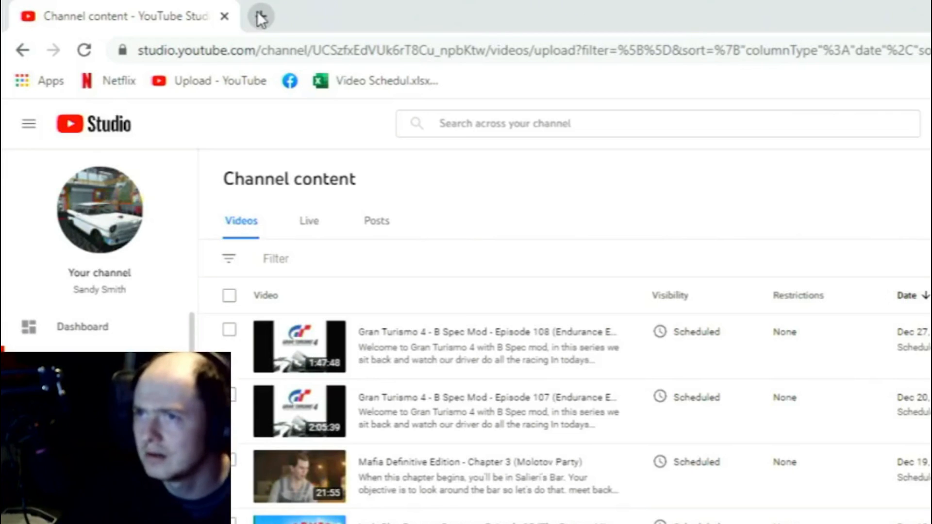